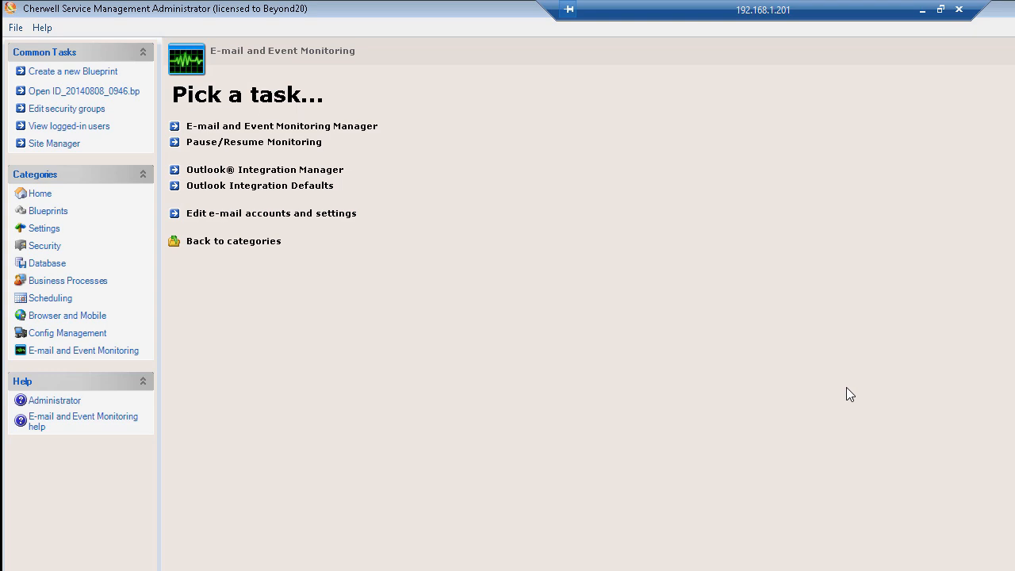
mouse_move(598, 333)
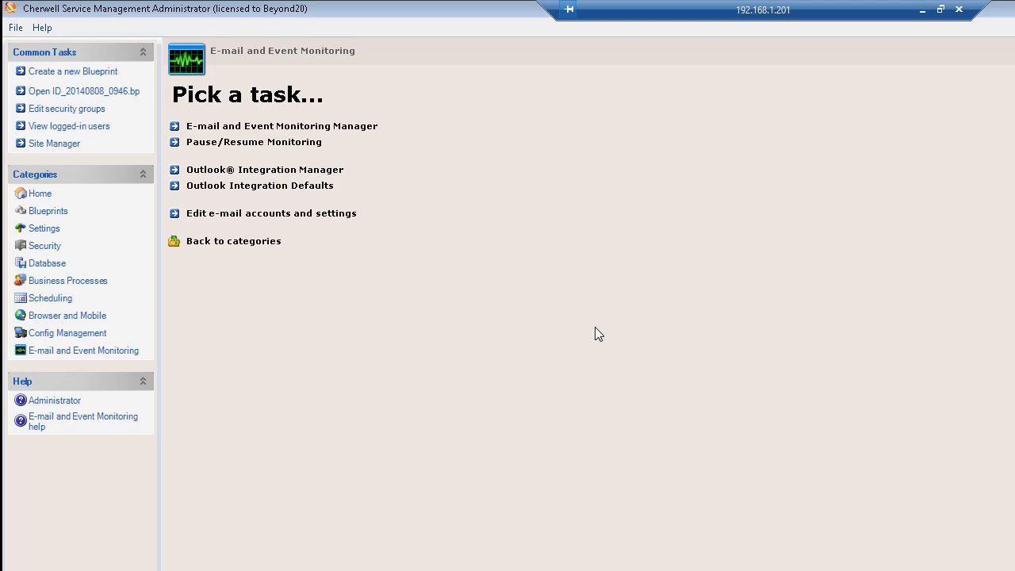
mouse_move(525, 253)
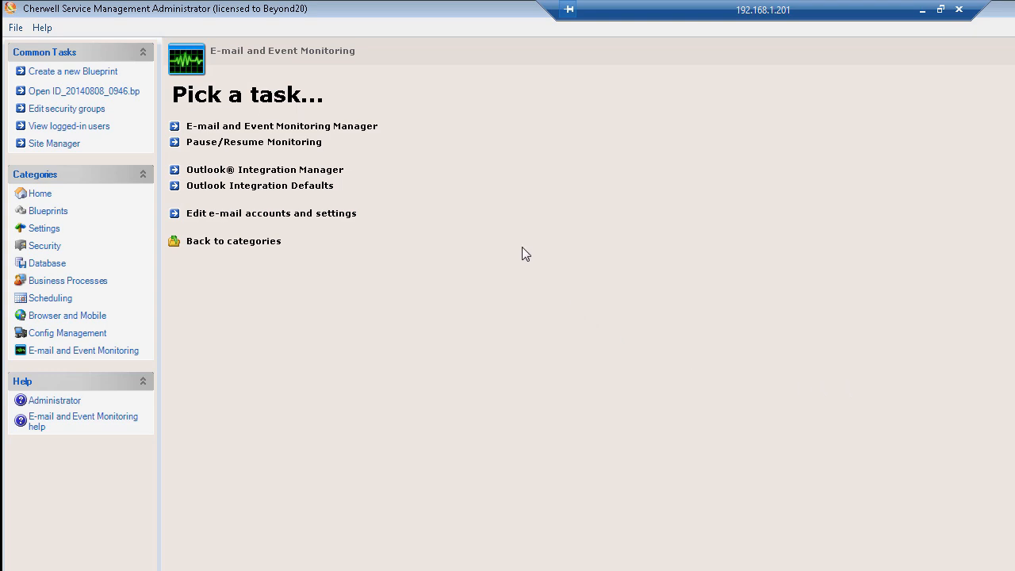
mouse_move(434, 172)
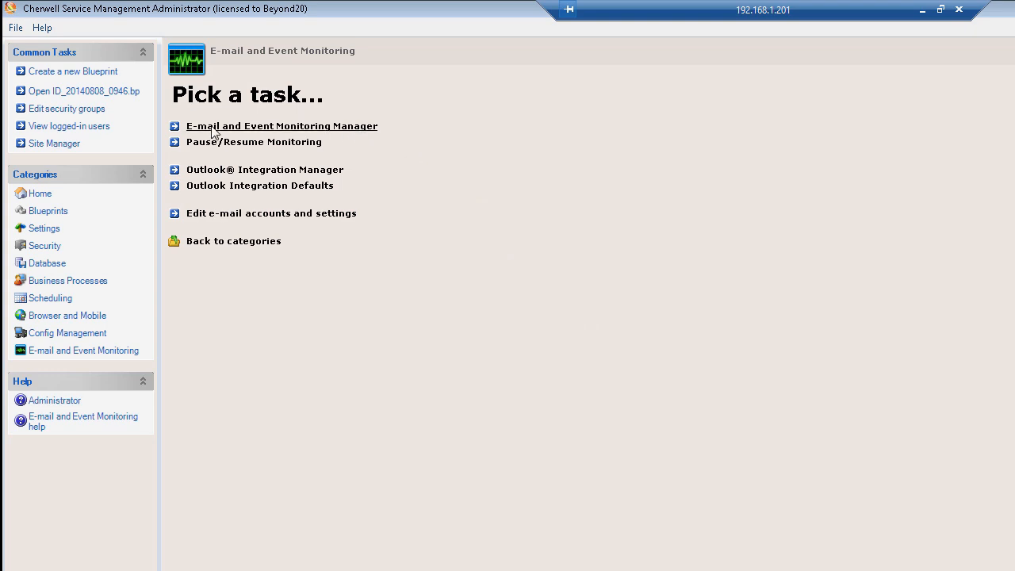
Edit Demo Monitoring in the E-mail and Event Monitoring Manager and open its Change Approved monitor
click(281, 125)
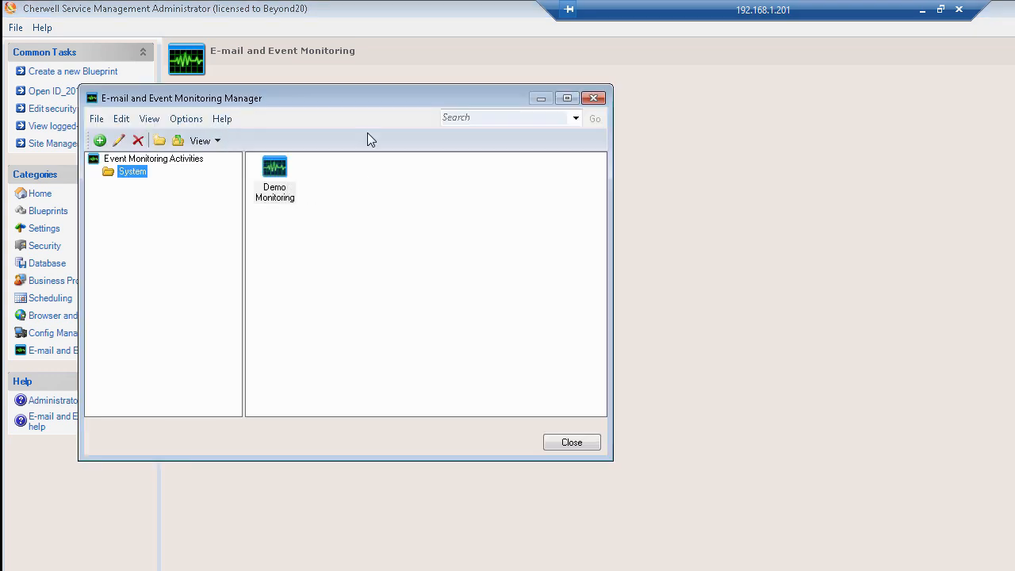
mouse_move(358, 201)
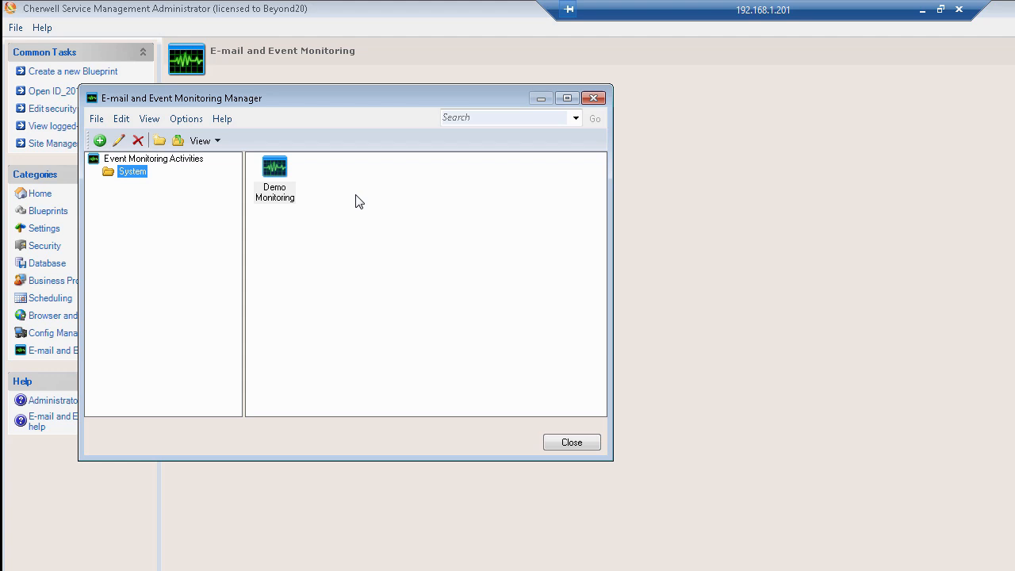
right_click(274, 179)
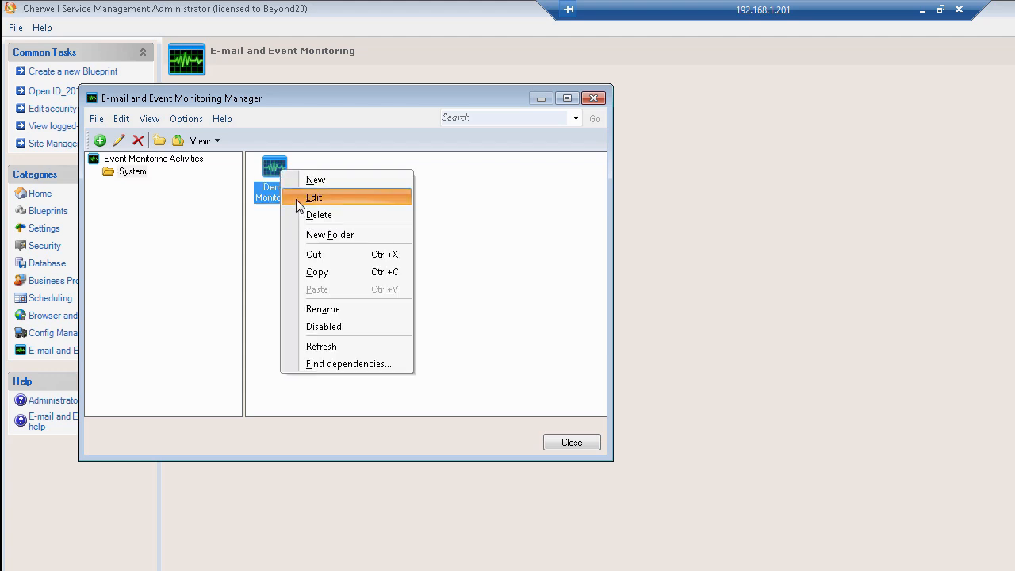
click(314, 197)
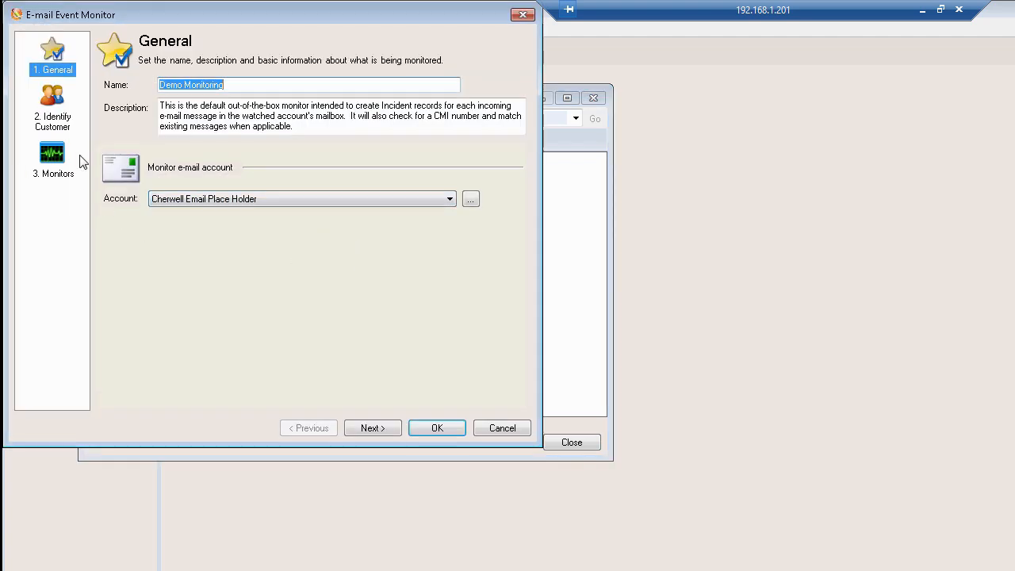
click(53, 159)
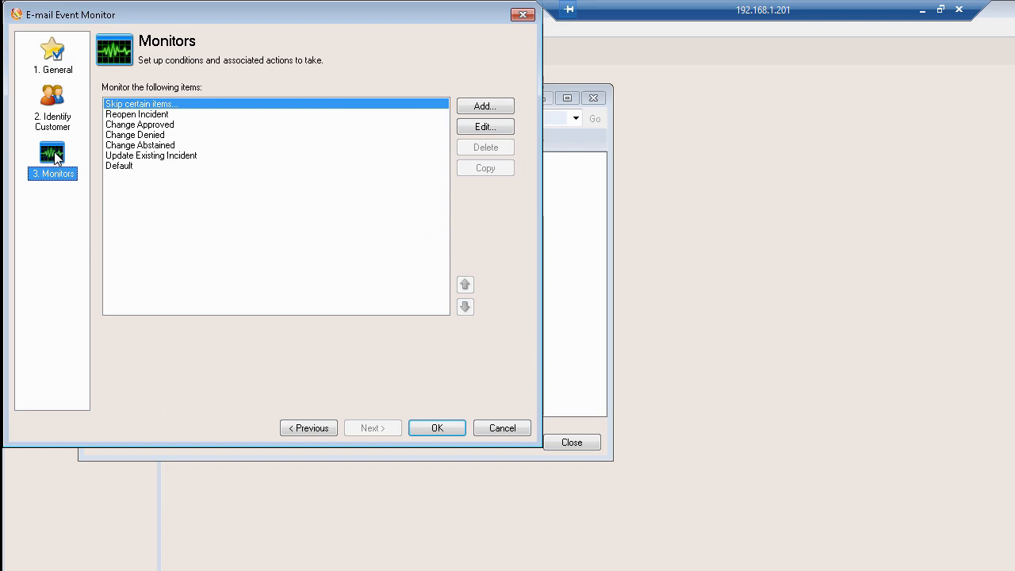
click(139, 125)
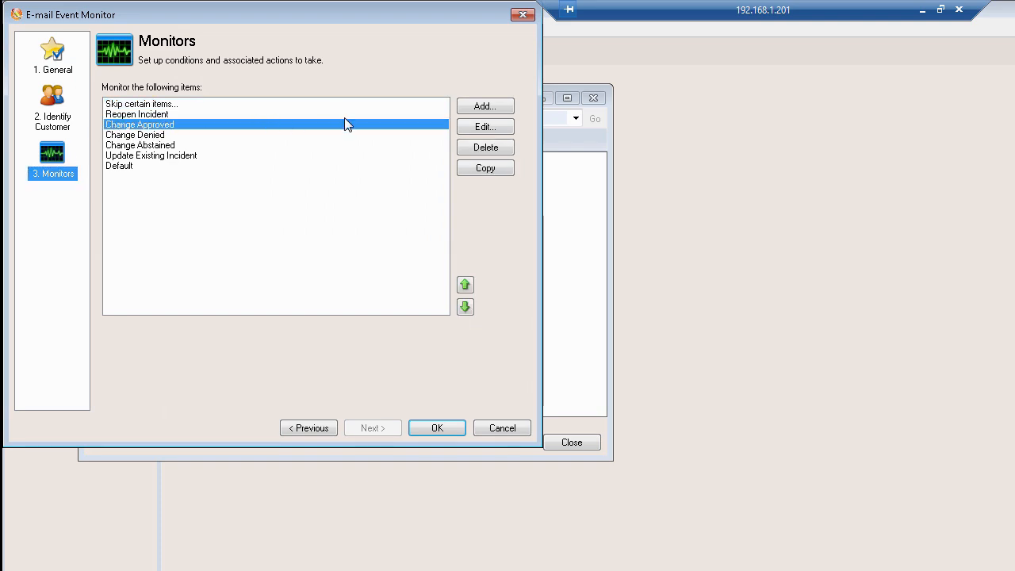
click(484, 126)
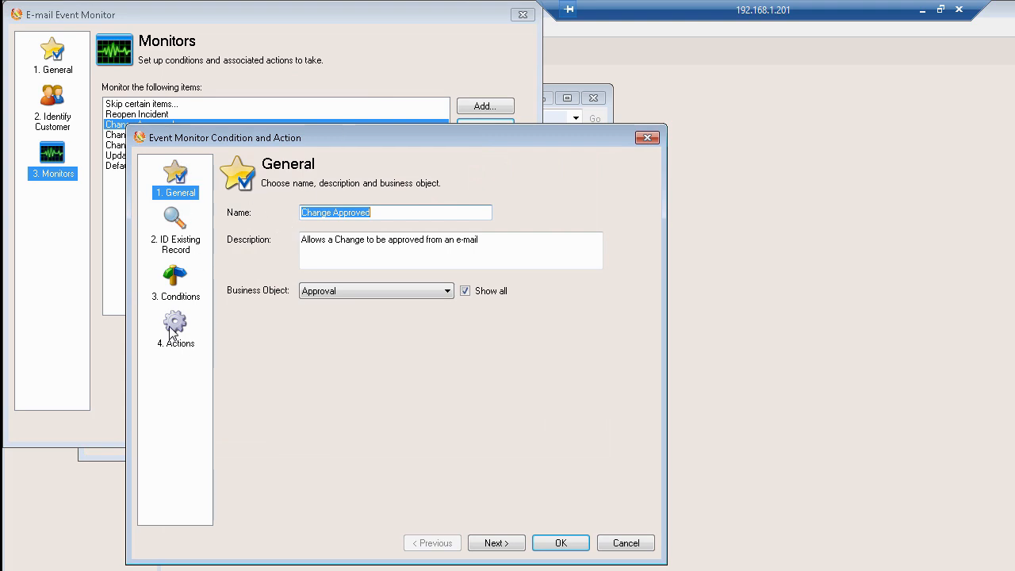
Open the Change Approved monitor's Update Approval action step for editing
click(175, 329)
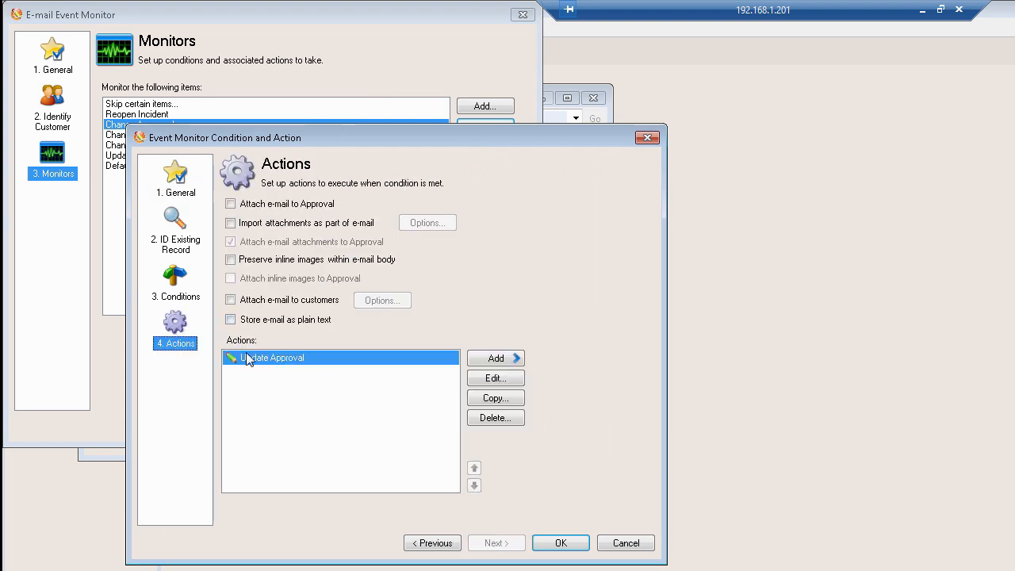
mouse_move(422, 389)
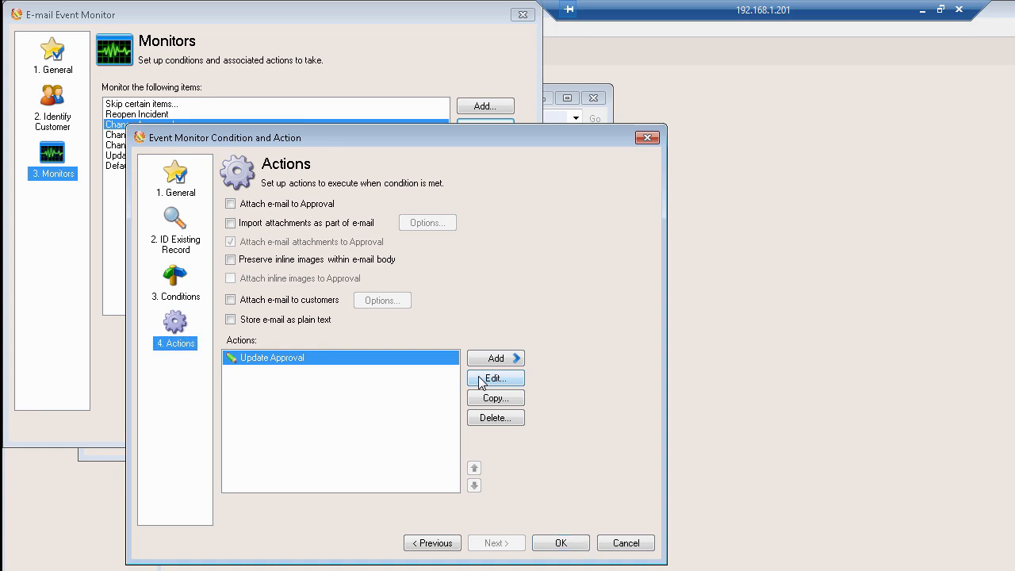
click(495, 377)
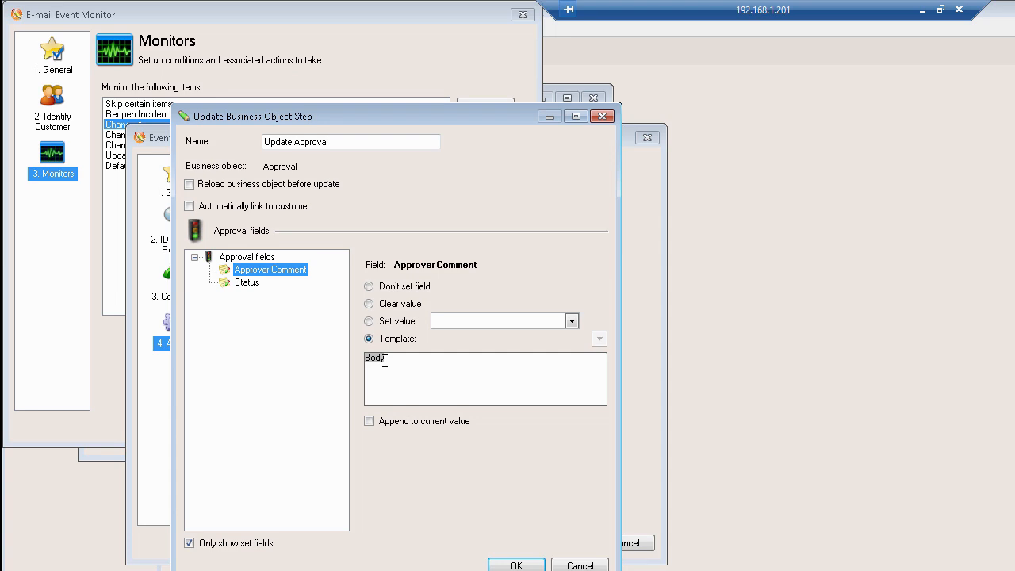
Browse the available email template fields, then bring up the Body token's options
click(599, 339)
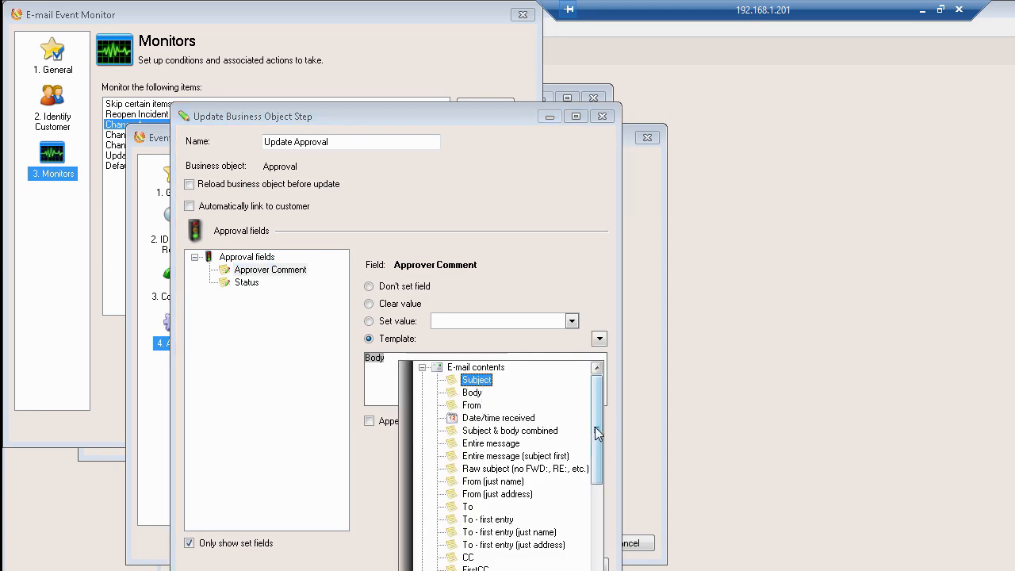
scroll(down, 3)
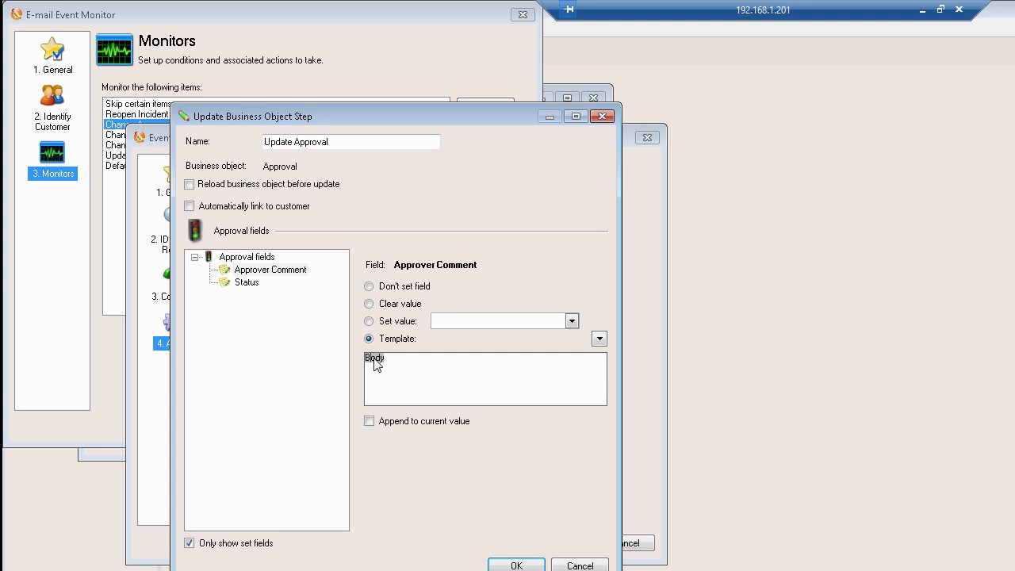
right_click(374, 358)
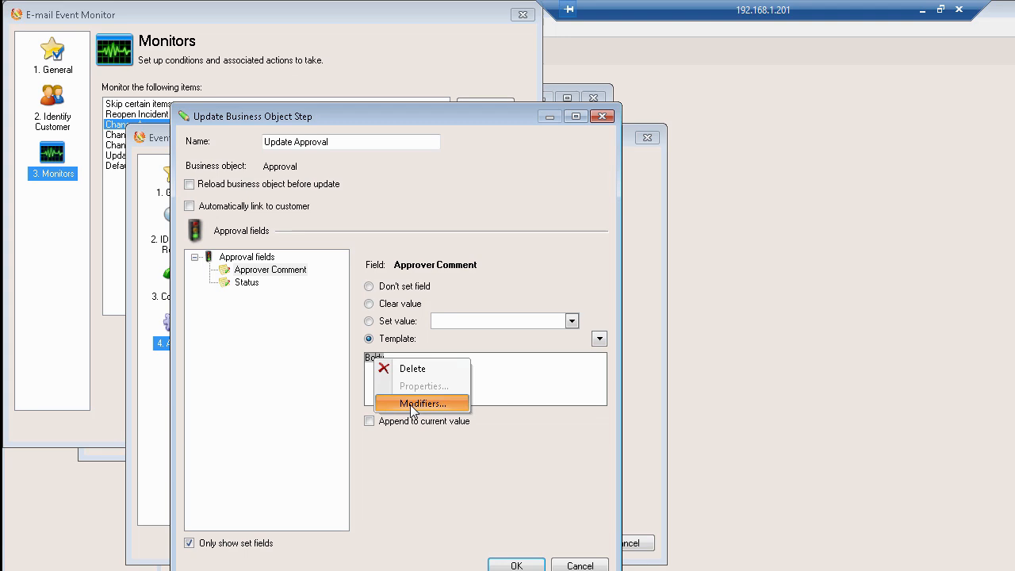
Open the Body token's modifiers, showing Text After to end after 'about your approval below'
click(421, 403)
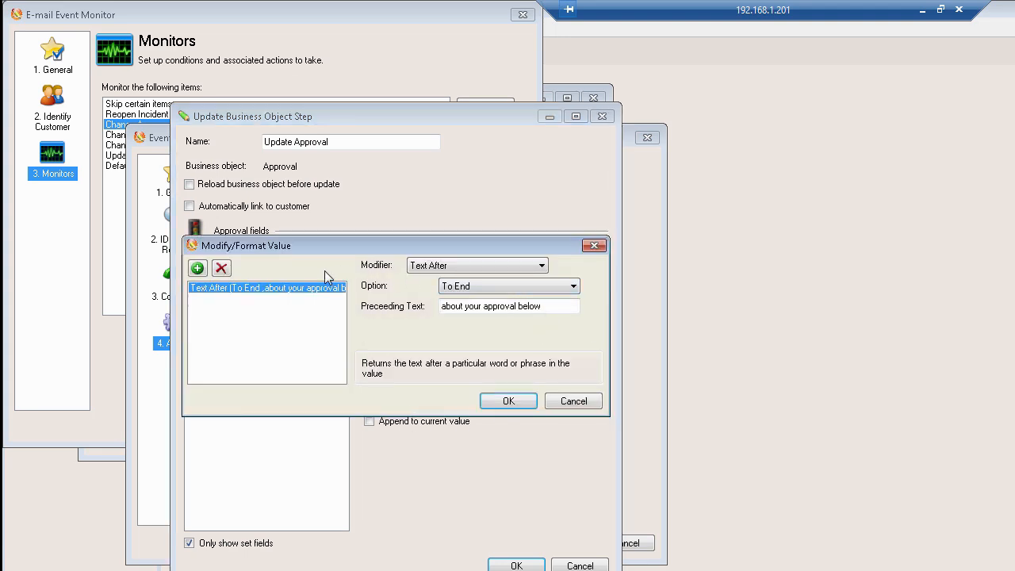
mouse_move(368, 325)
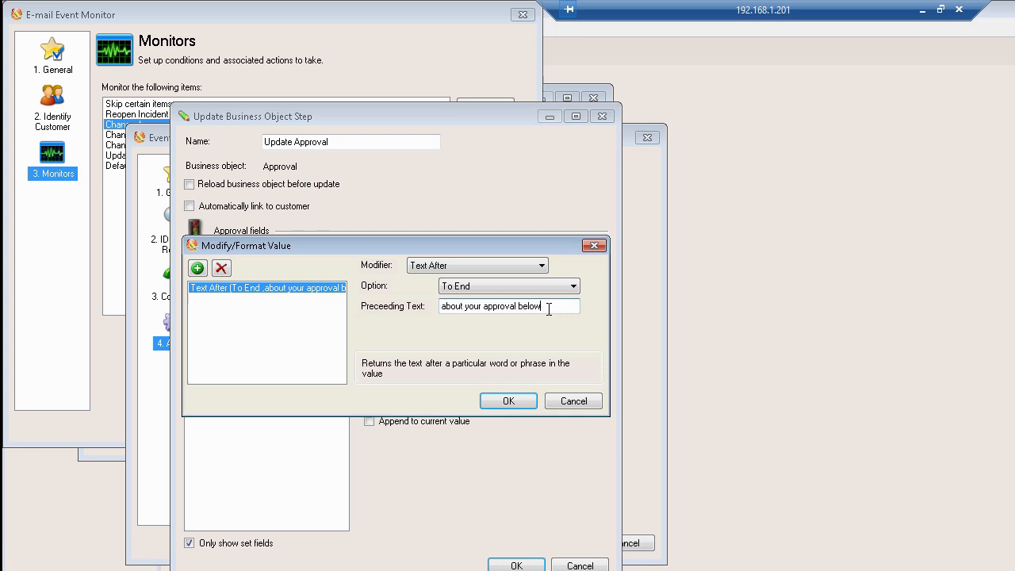
mouse_move(537, 326)
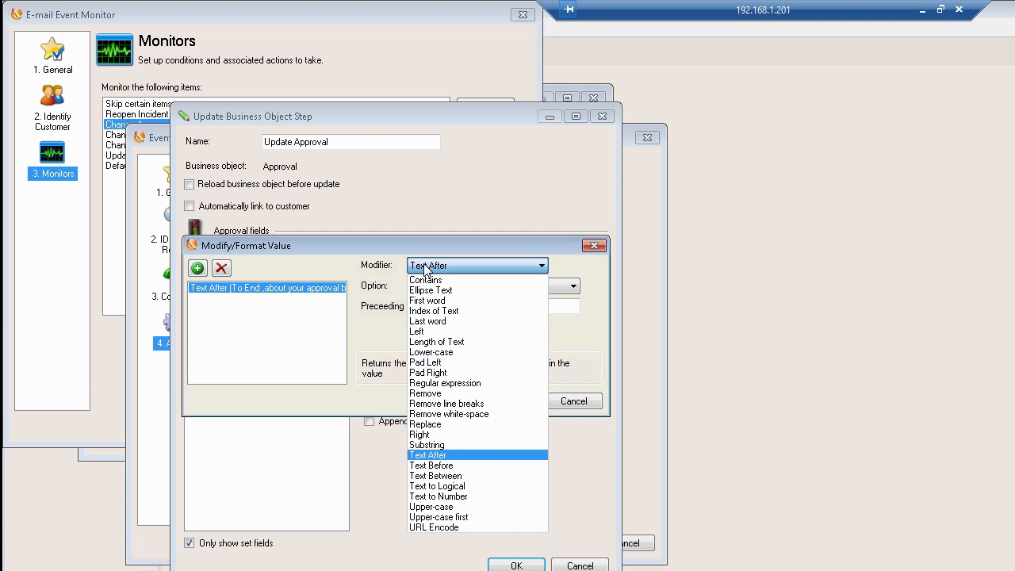
mouse_move(427, 280)
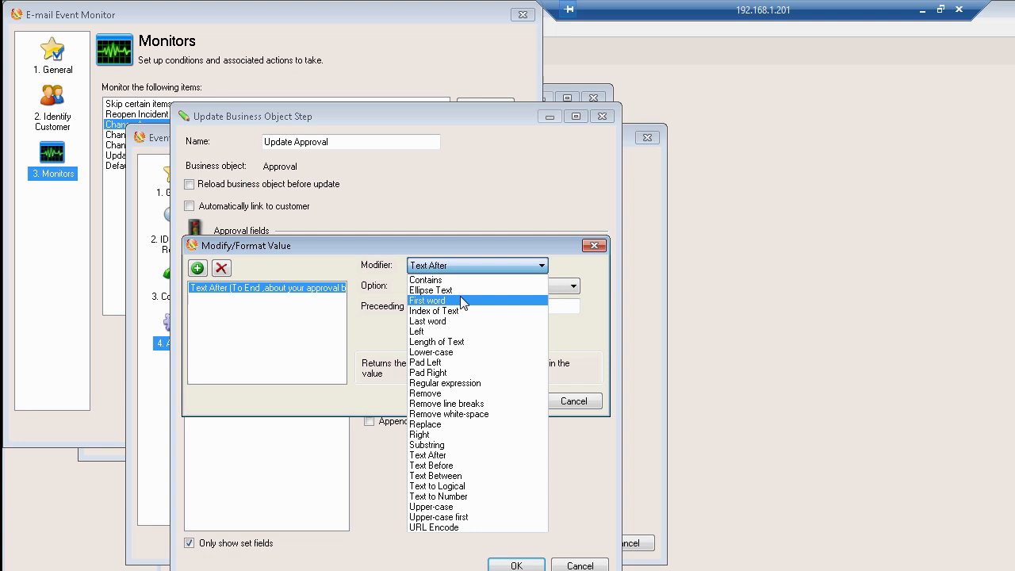
Try Ellipse Text, First word, Index of Text ('Cherwell'), Last word and Left modifiers
click(430, 289)
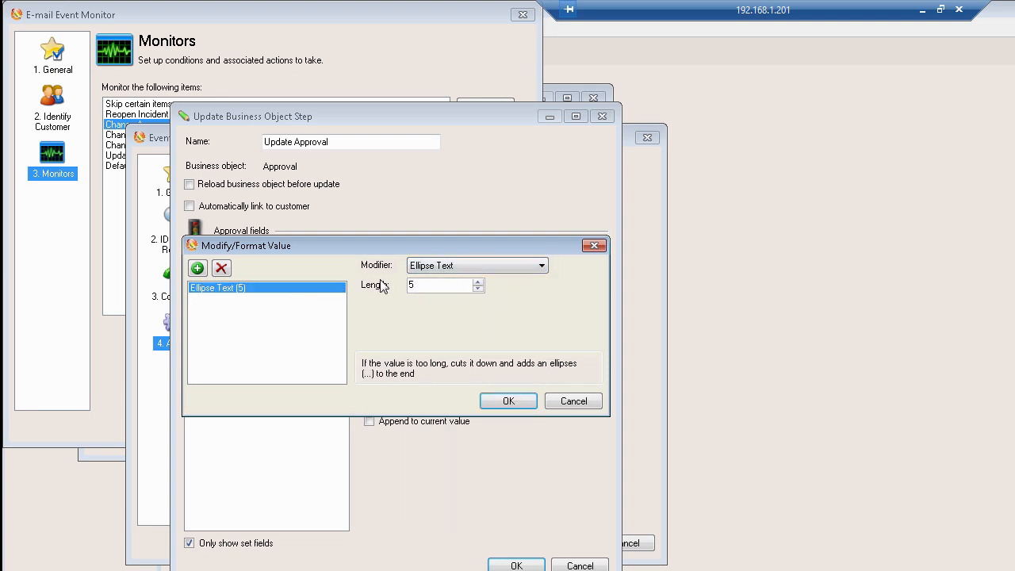
mouse_move(560, 378)
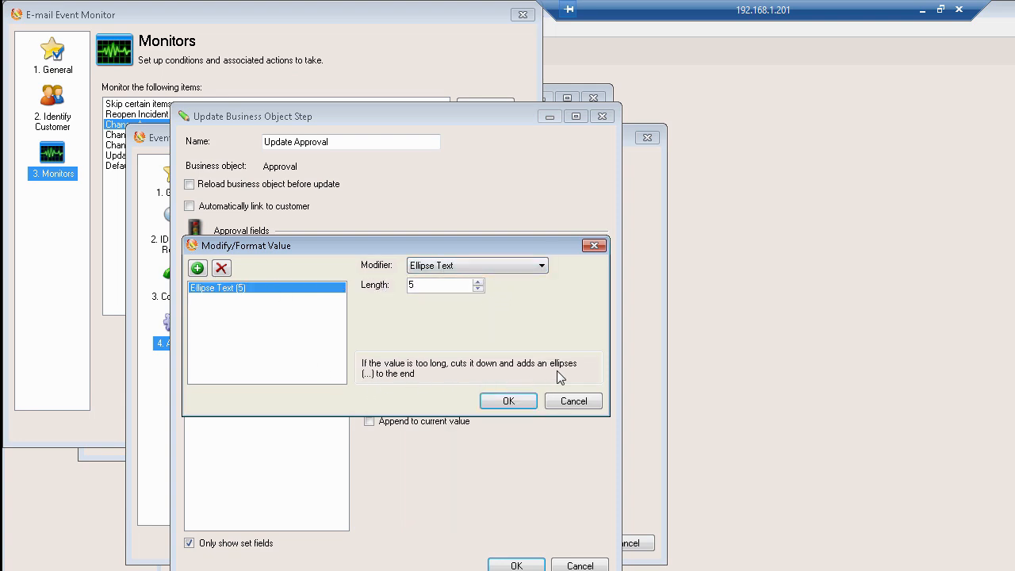
mouse_move(407, 381)
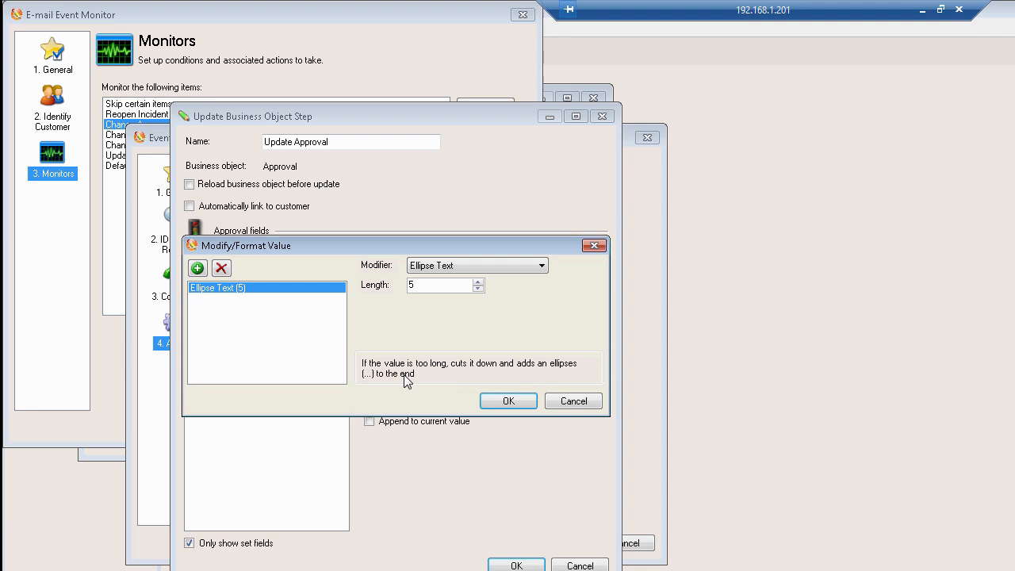
mouse_move(428, 297)
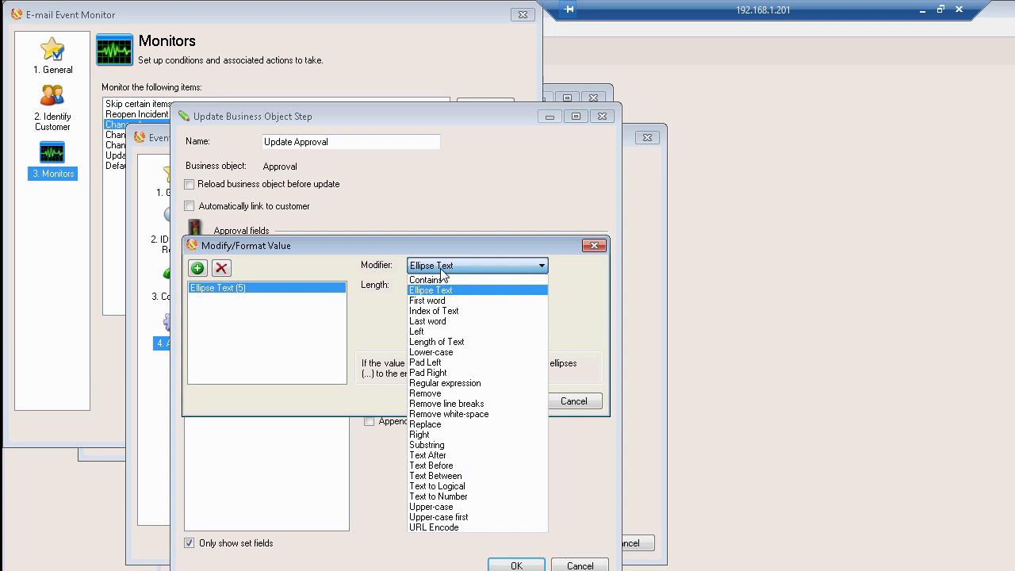
click(426, 301)
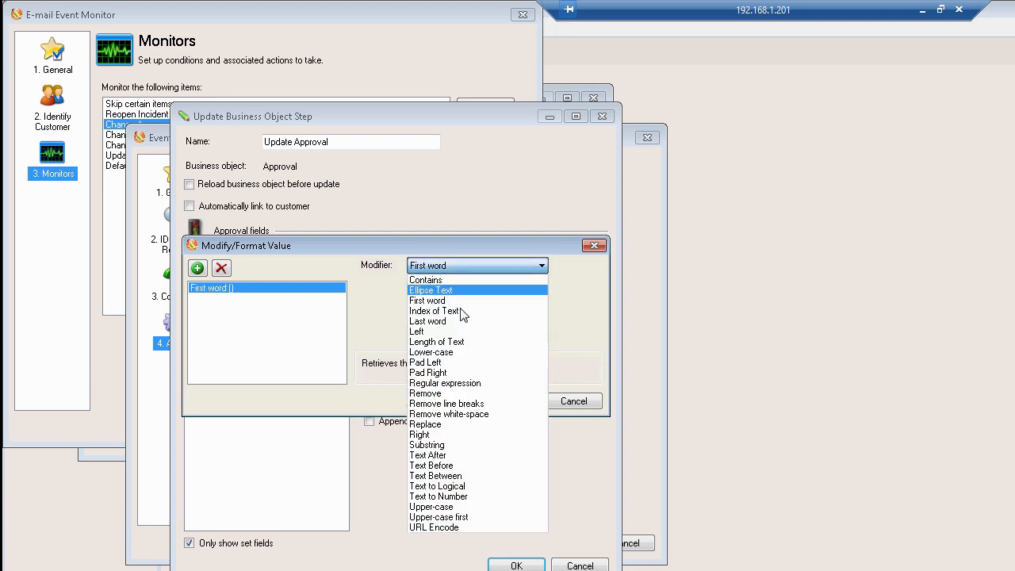
click(434, 310)
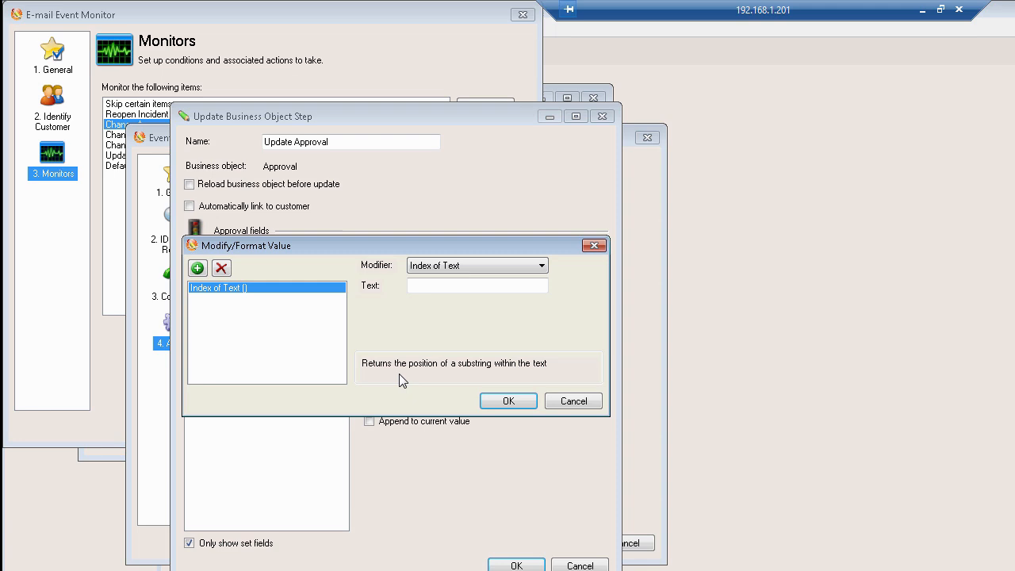
click(476, 286)
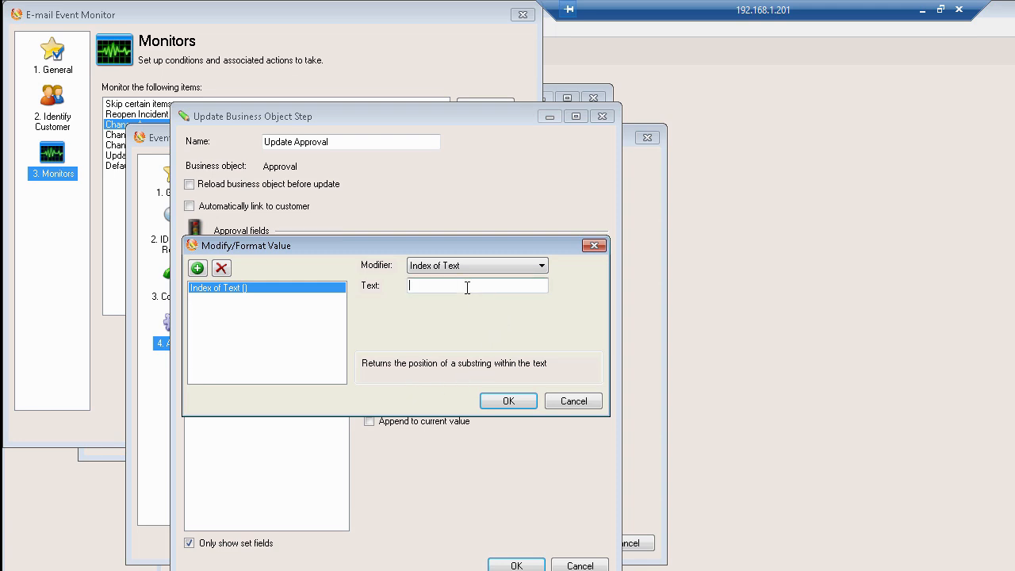
text(Cherwell)
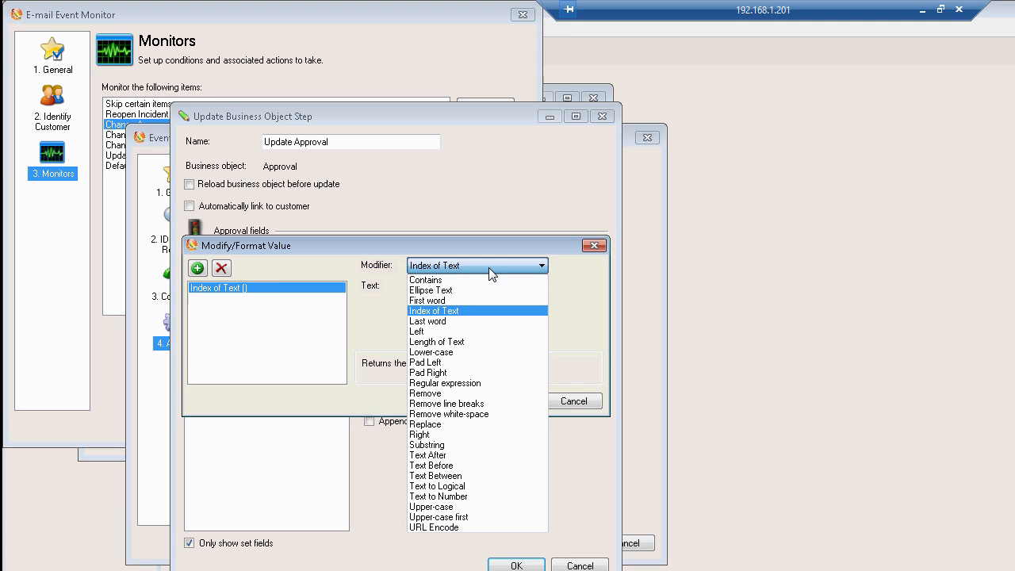
click(428, 321)
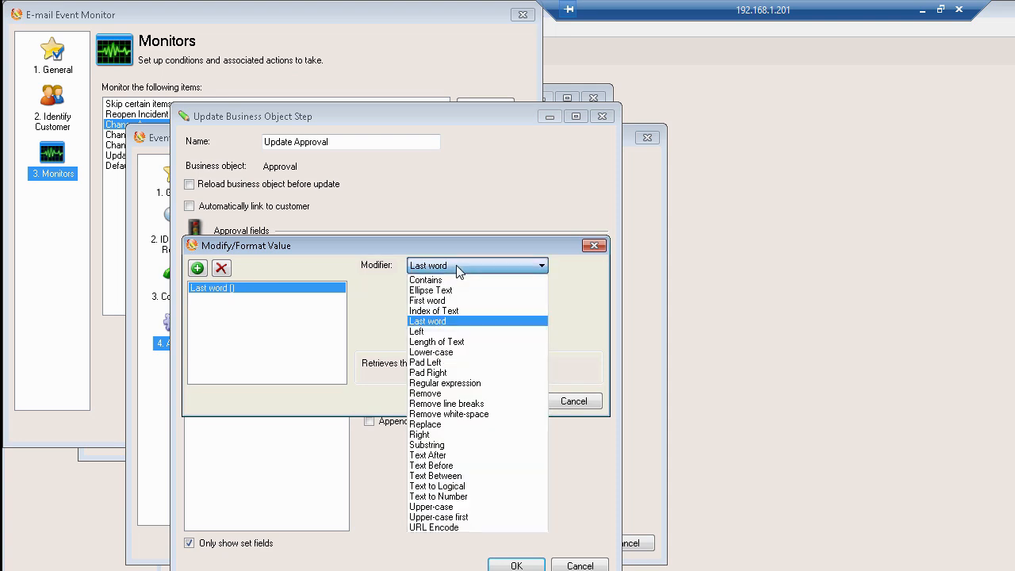
click(416, 331)
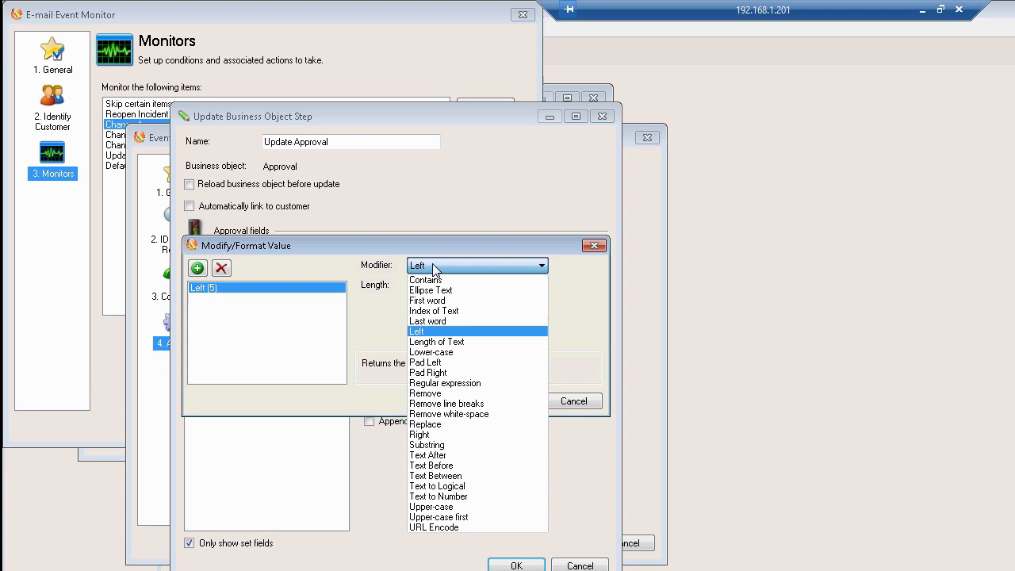
mouse_move(426, 362)
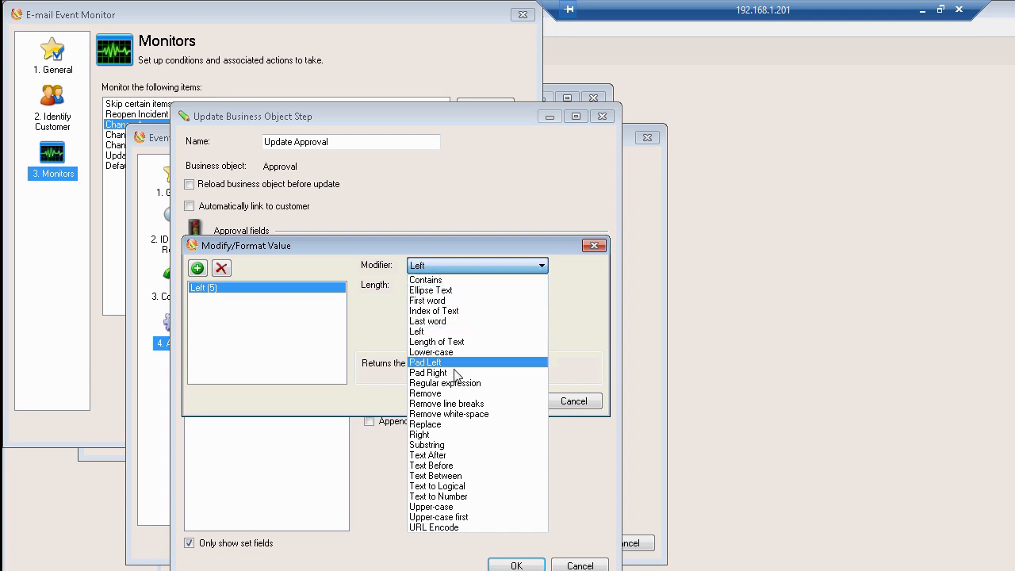
mouse_move(440, 425)
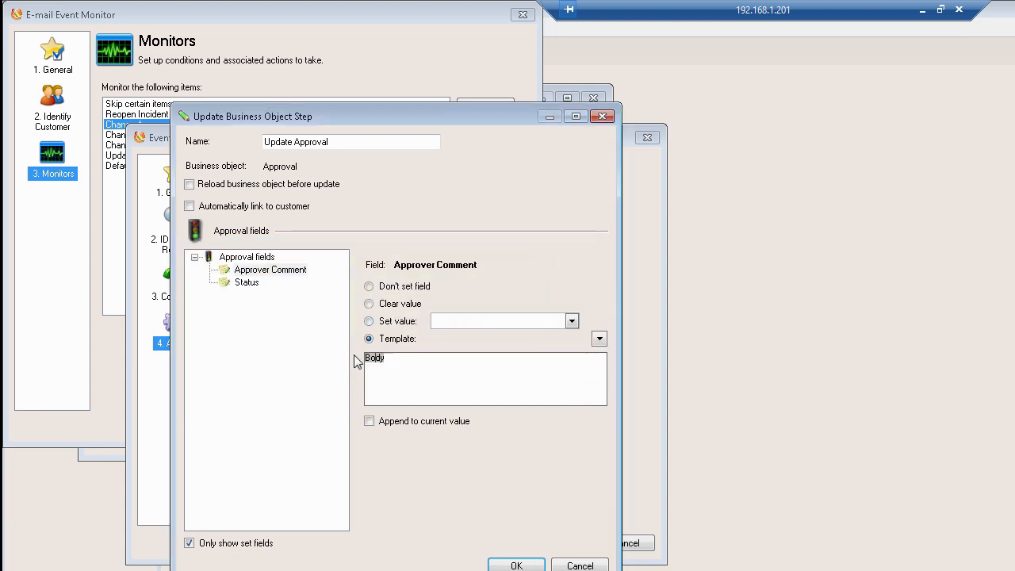
click(599, 339)
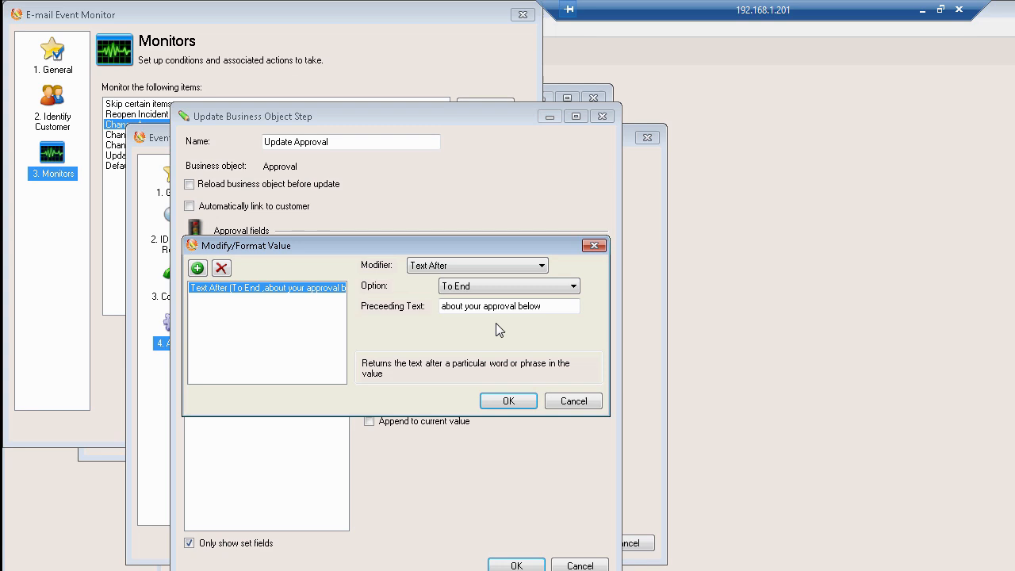
mouse_move(234, 361)
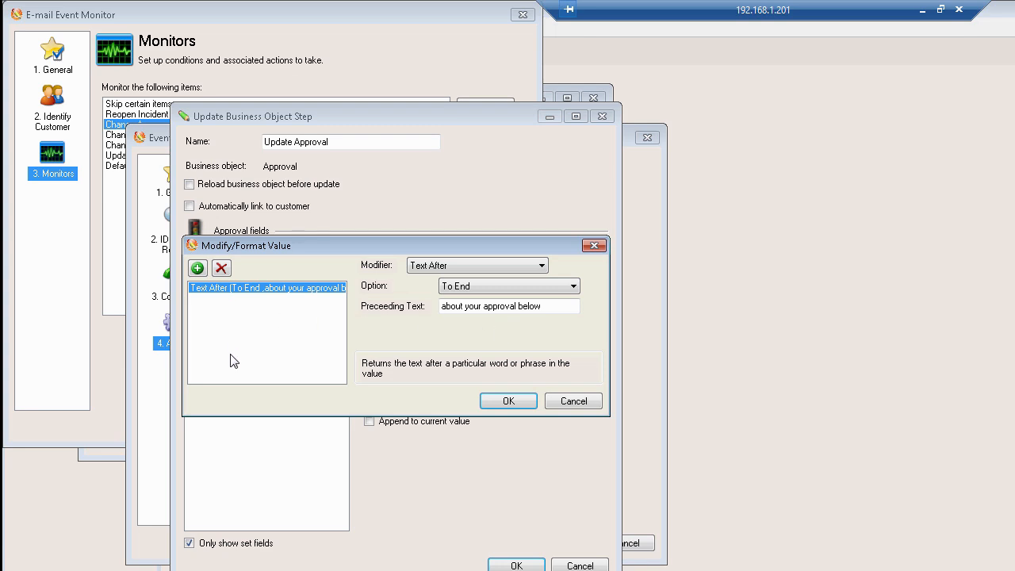
mouse_move(270, 323)
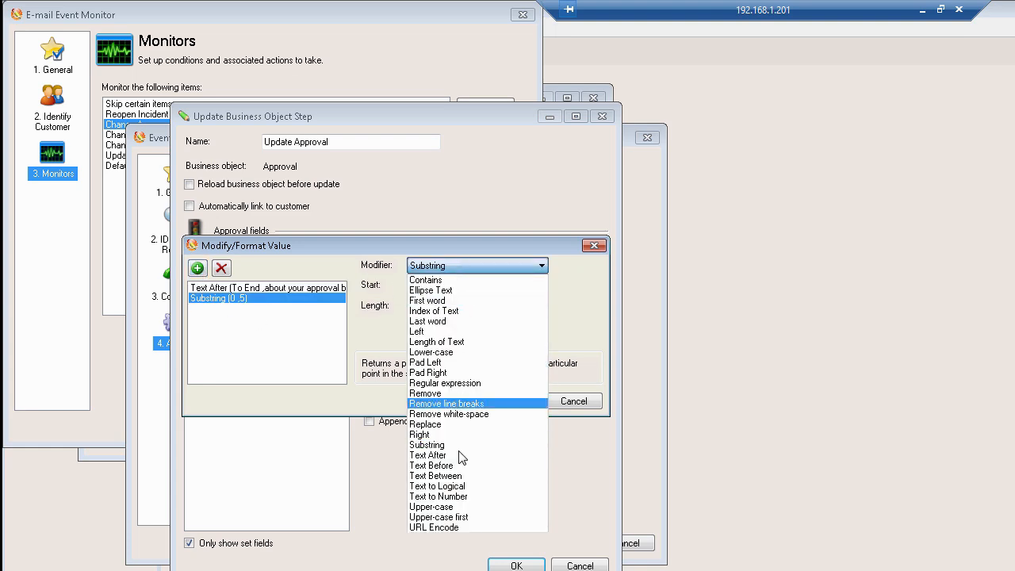
click(431, 506)
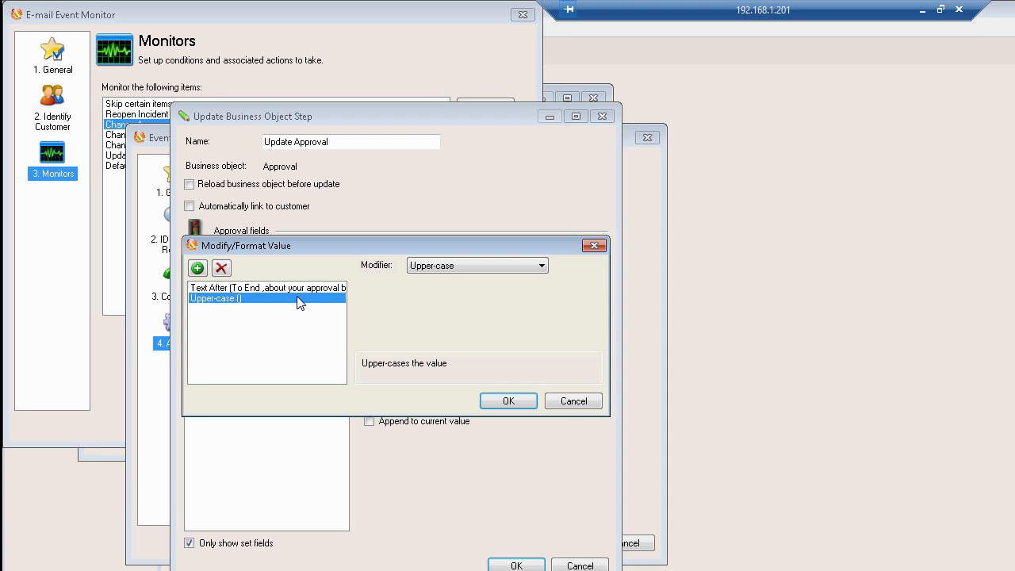
mouse_move(242, 318)
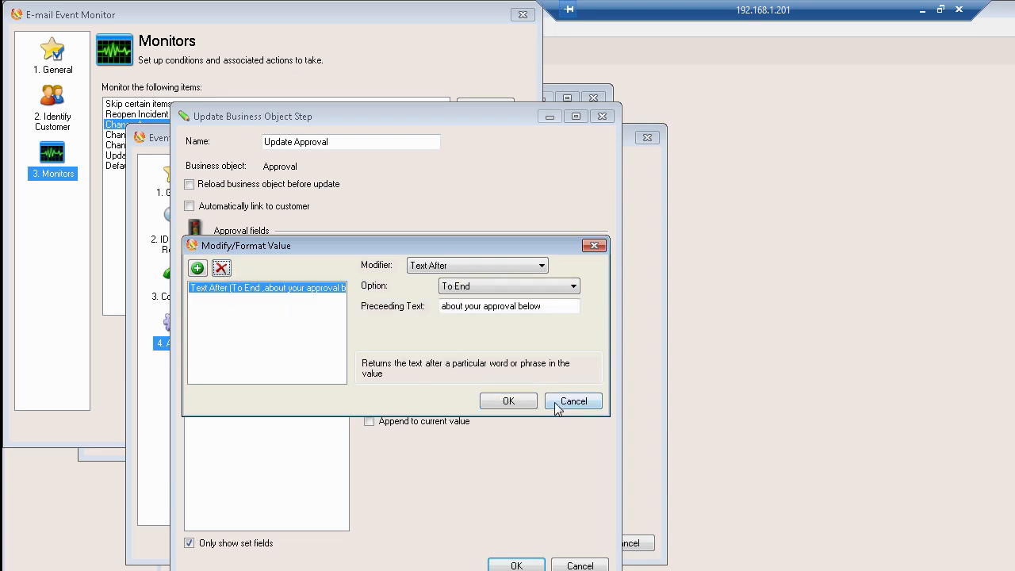
mouse_move(569, 392)
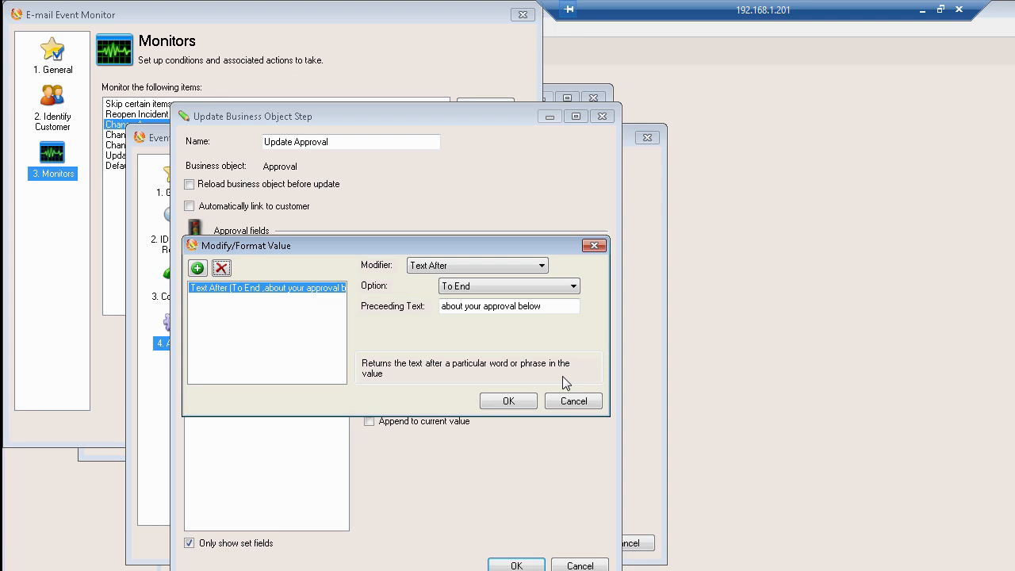
mouse_move(516, 377)
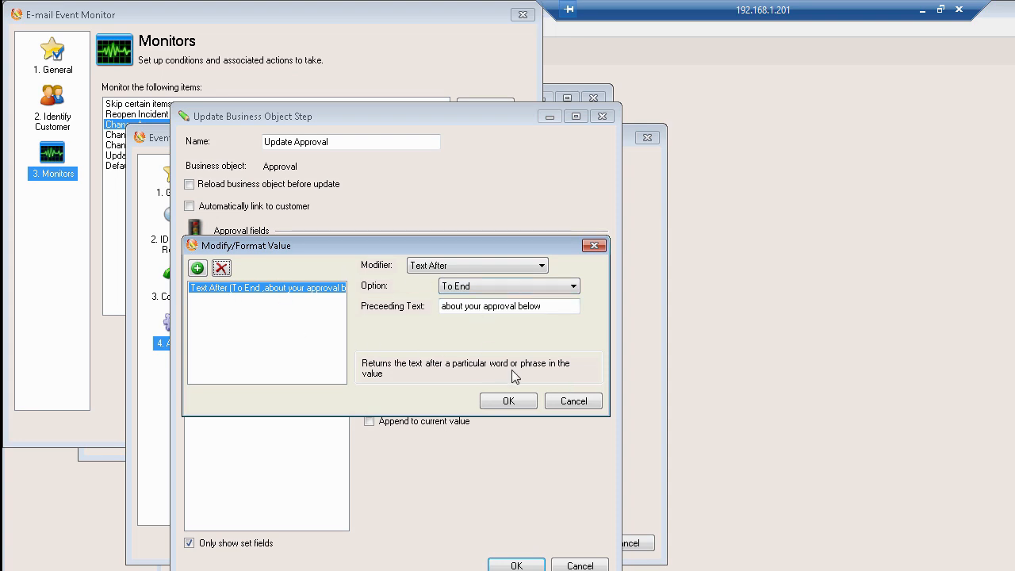